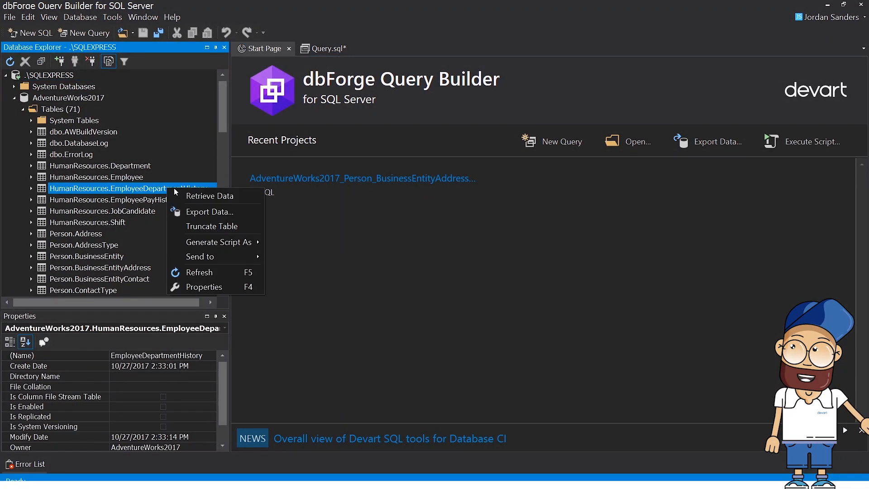
- Retrieve the HumanResources.EmployeeDepartmentHistory table's data, showing 295 records
{"action": "left_click", "coordinate": [210, 195]}
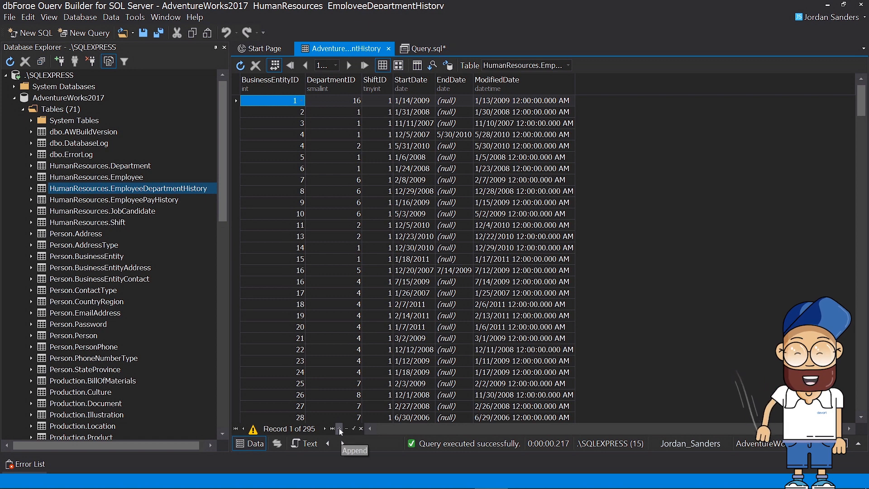
- Append a row: BusinessEntityID 12, DepartmentID 12, shift 3, start 3/31/2020, ModifiedDate now
{"action": "left_click", "coordinate": [301, 406]}
{"action": "type", "text": "12"}
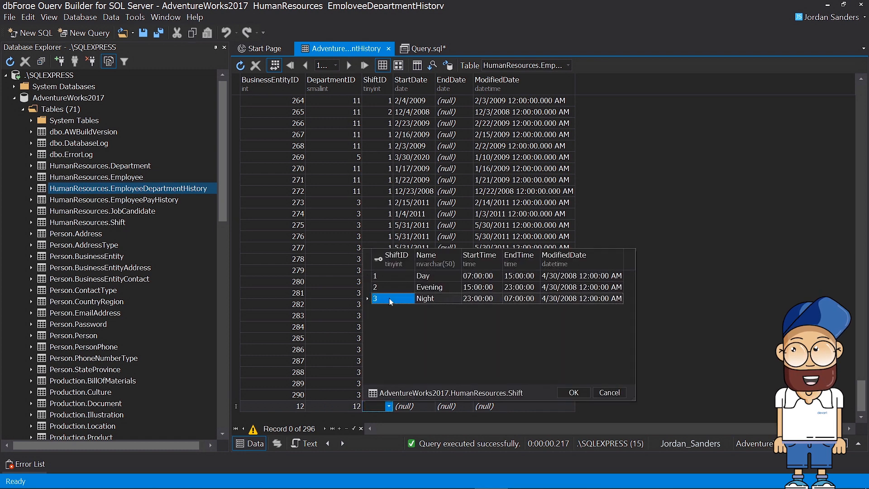
{"action": "left_click", "coordinate": [571, 405]}
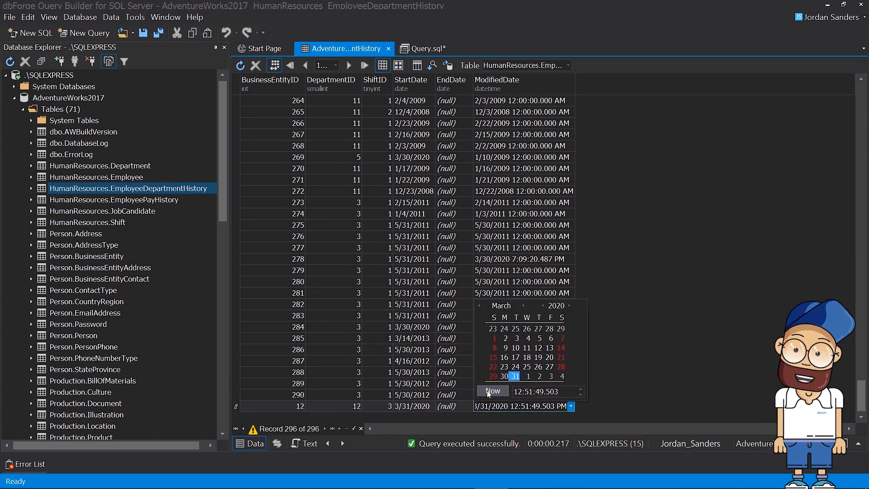
{"action": "left_click", "coordinate": [492, 390]}
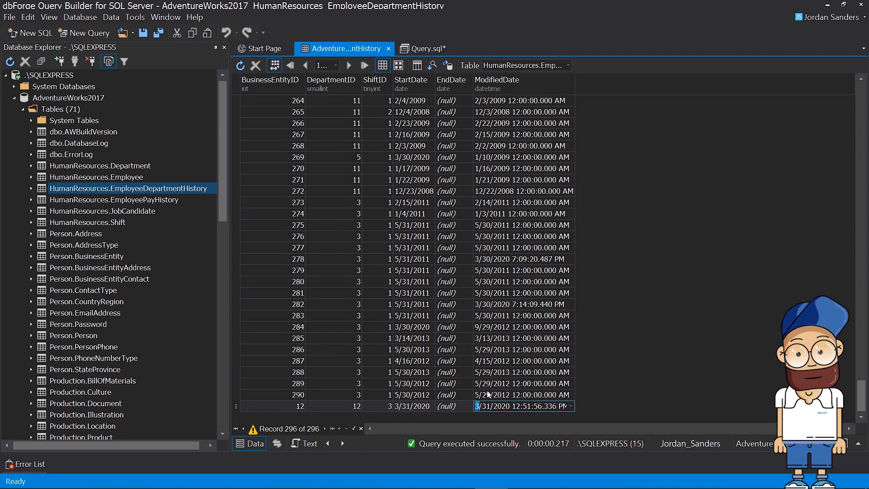
{"action": "mouse_move", "coordinate": [353, 428]}
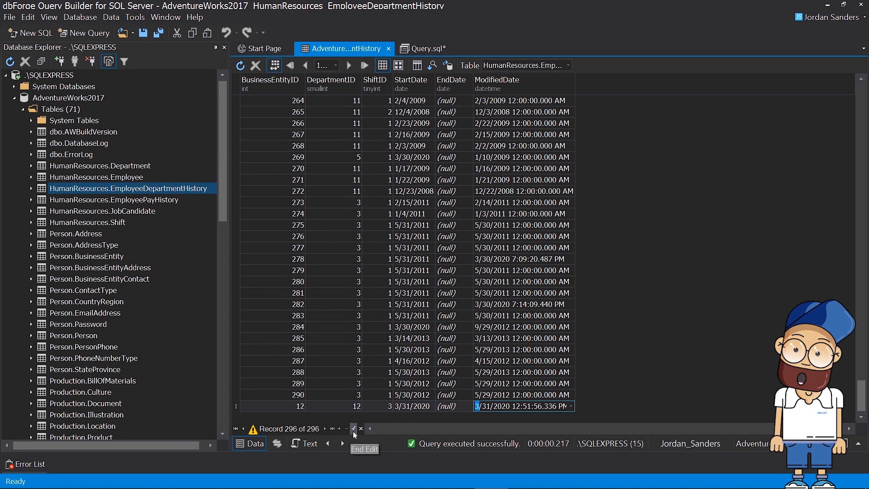
{"action": "mouse_move", "coordinate": [359, 427]}
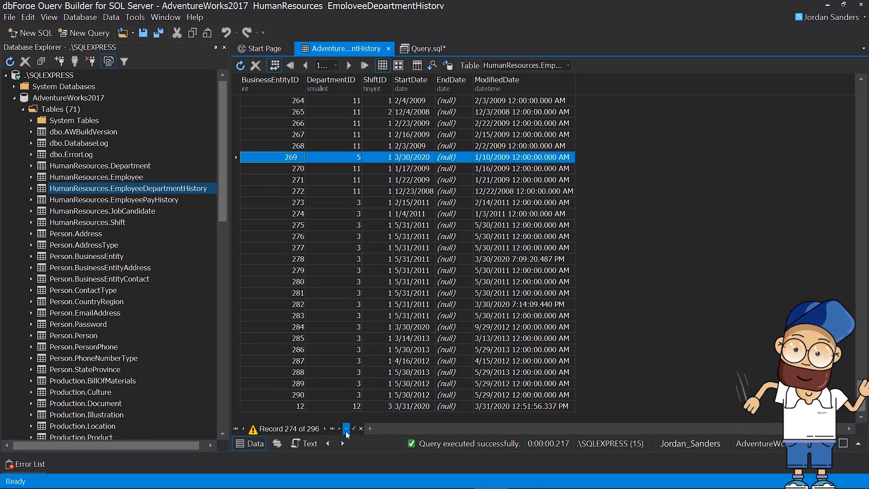
- Delete the employee 269–271 rows with confirmation, leaving 293 records
{"action": "left_click", "coordinate": [360, 427]}
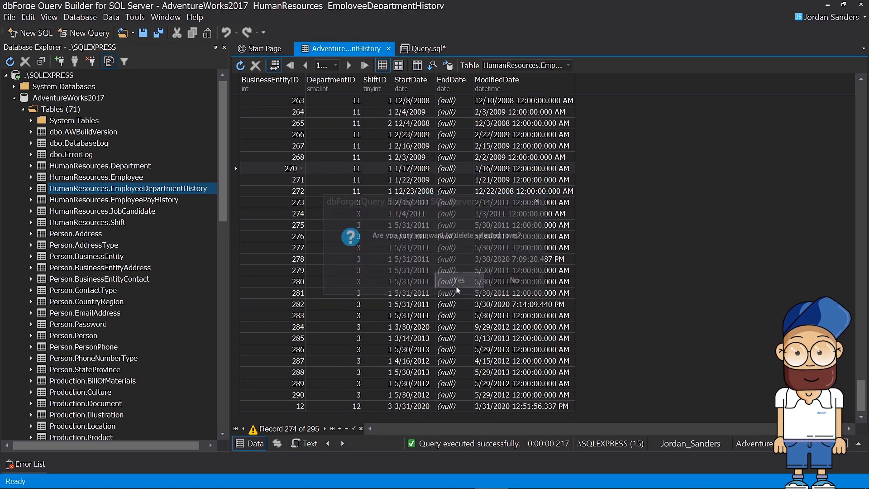
{"action": "left_click", "coordinate": [458, 281]}
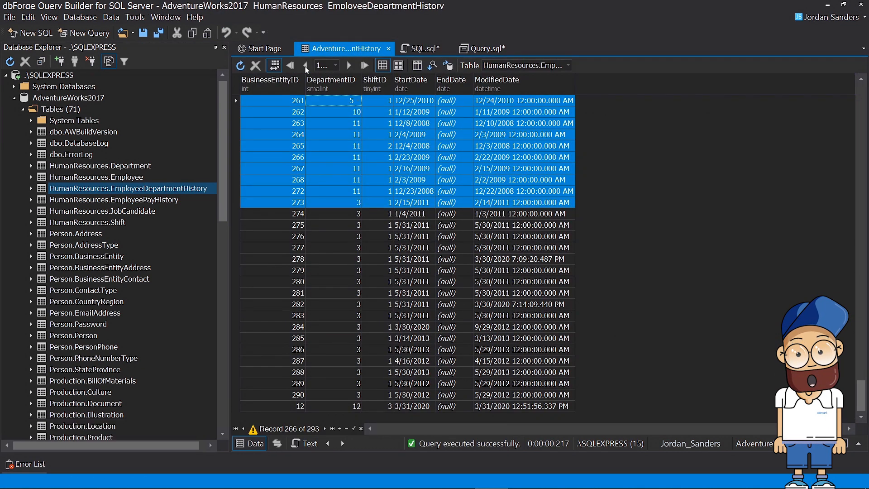
- Export the 293 rows to MS Excel, then retrieve Sales.vStoreWithDemographics data (701 records)
{"action": "left_click", "coordinate": [521, 247]}
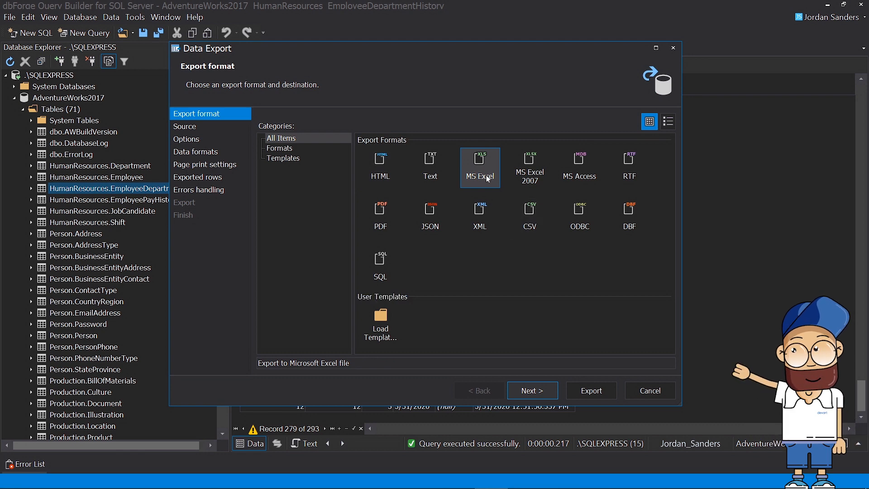
{"action": "left_click", "coordinate": [531, 390]}
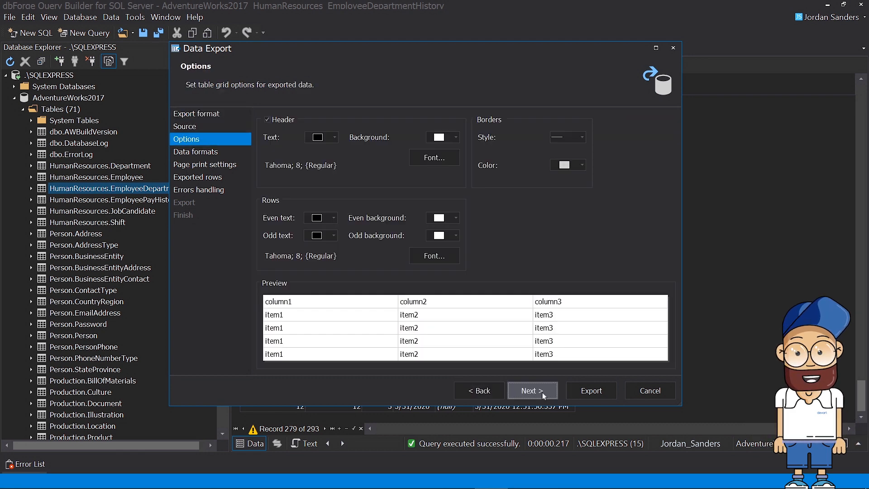
{"action": "left_click", "coordinate": [531, 390]}
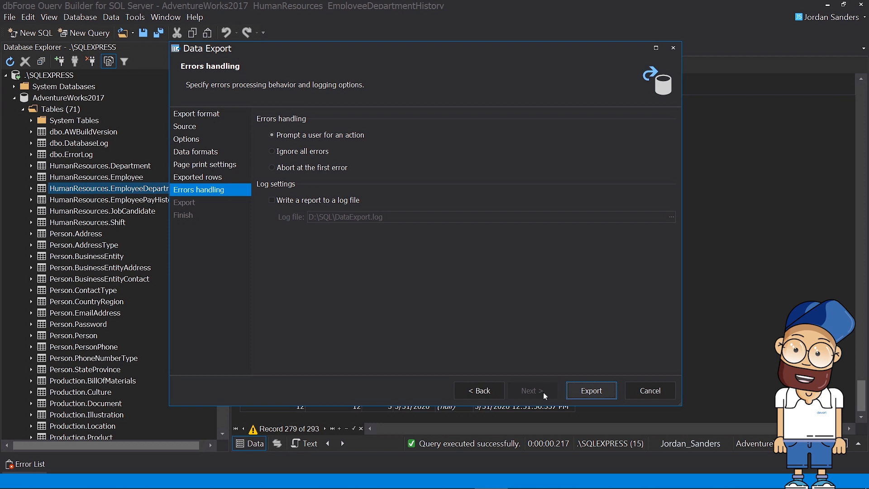
{"action": "left_click", "coordinate": [590, 390]}
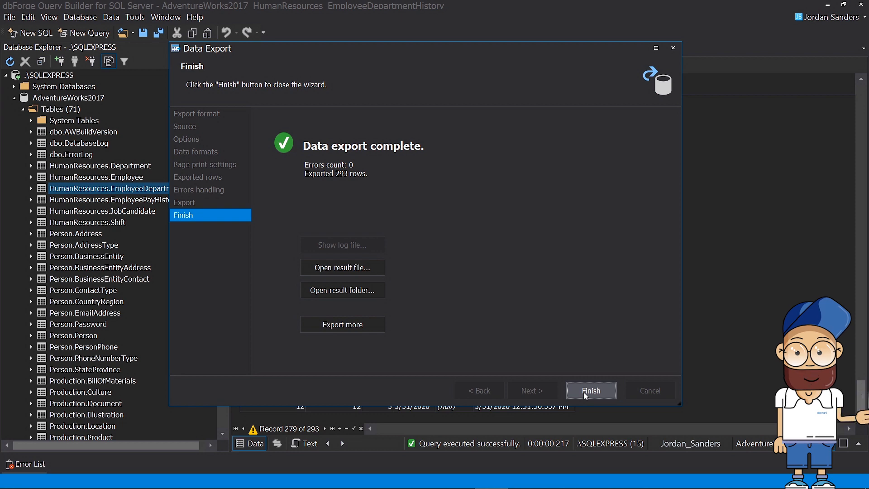
{"action": "left_click", "coordinate": [591, 390]}
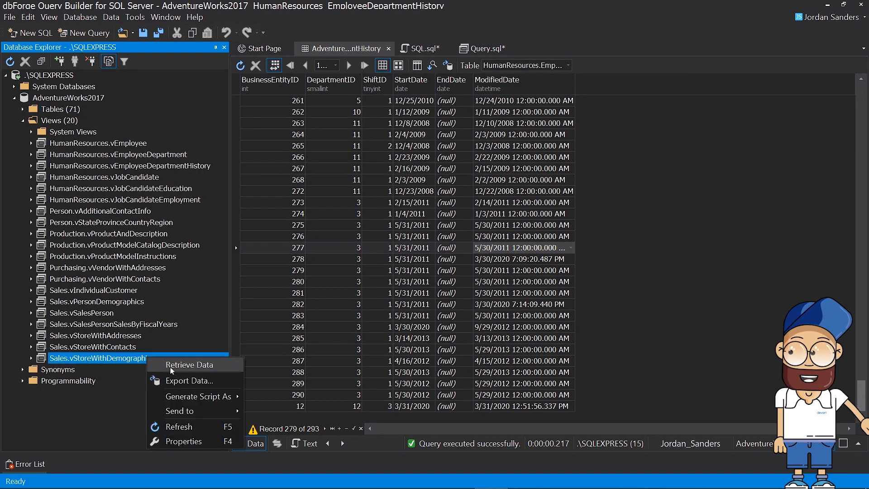
{"action": "left_click", "coordinate": [190, 365]}
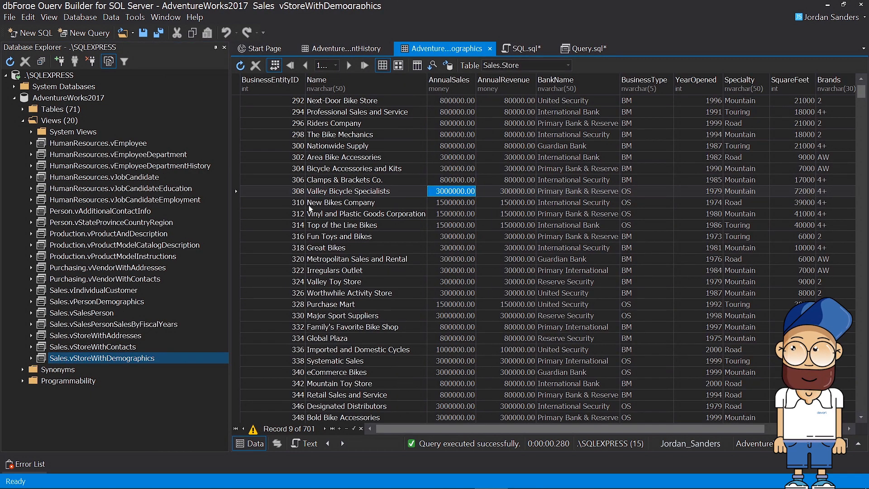